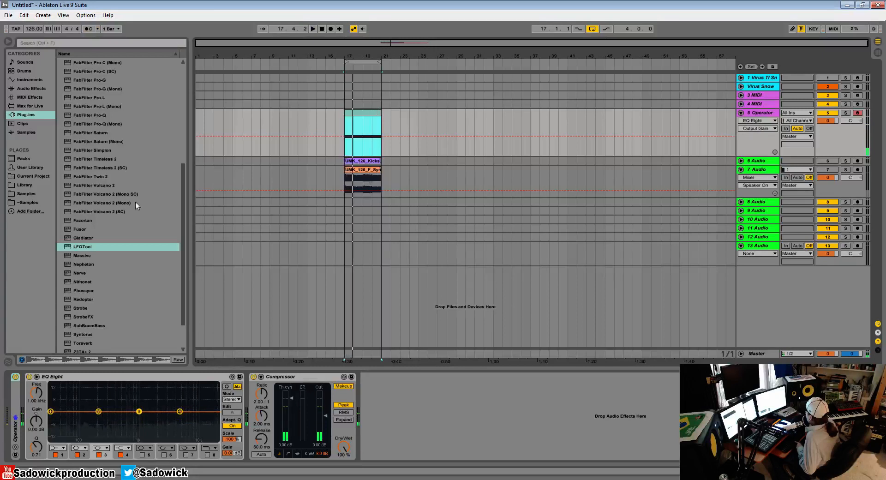
Load LFOTool on 5 Operator and redraw its LFO curve as a square wave.
double_click(82, 246)
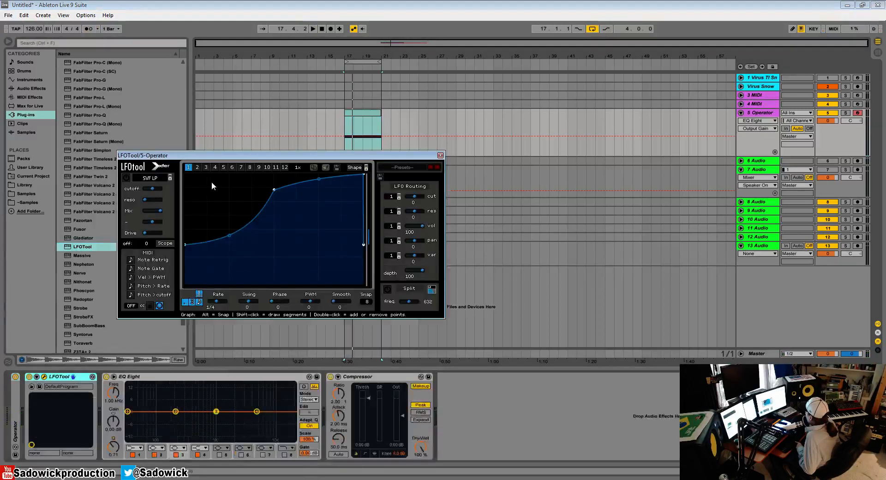
drag(226, 155, 226, 126)
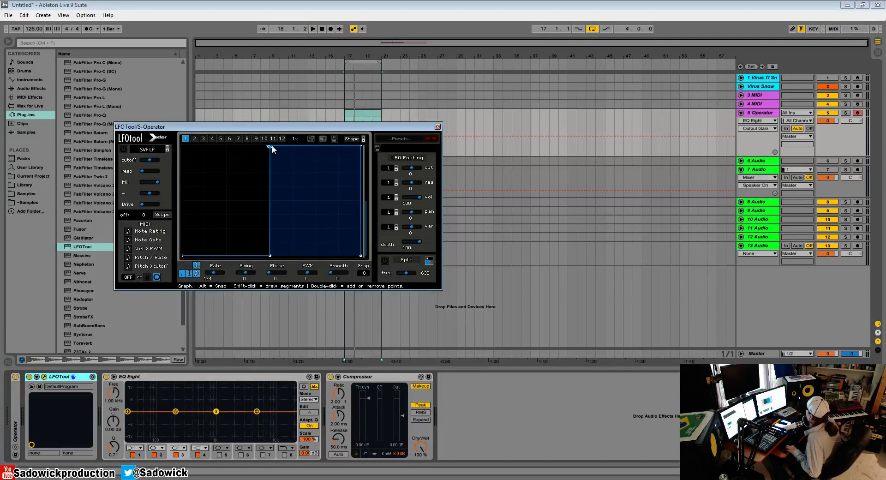
Try triplet and dotted LFOTool rate timings, then settle the rate on 1/8.
drag(270, 149, 272, 256)
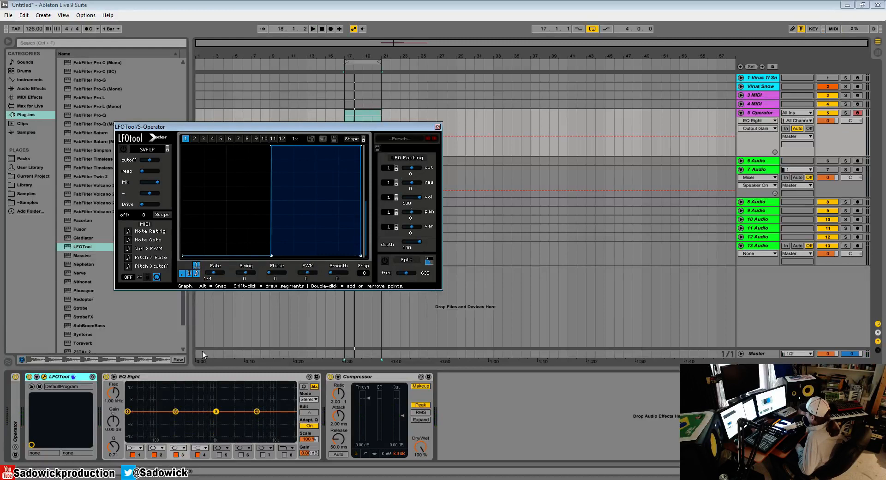
mouse_move(196, 264)
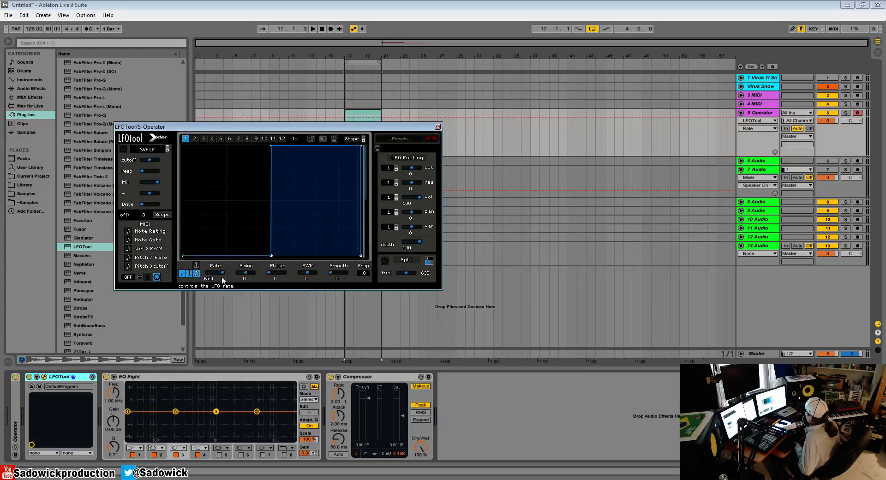
click(312, 29)
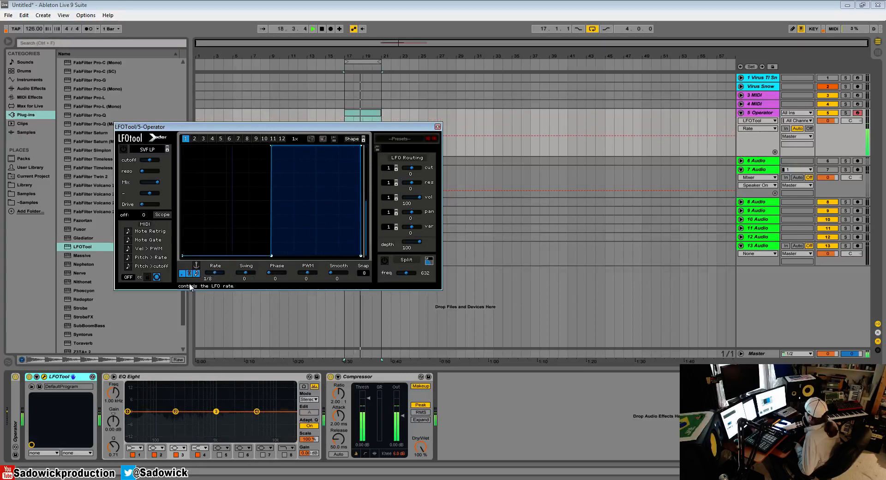
click(196, 273)
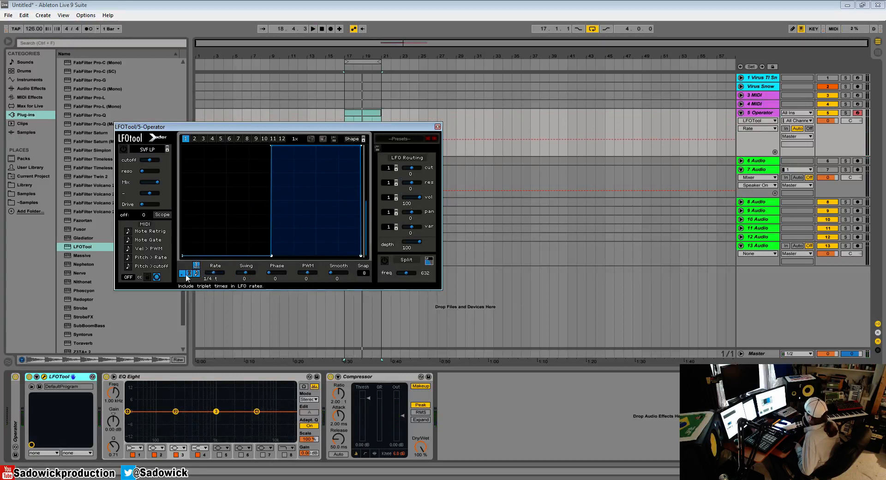
click(189, 273)
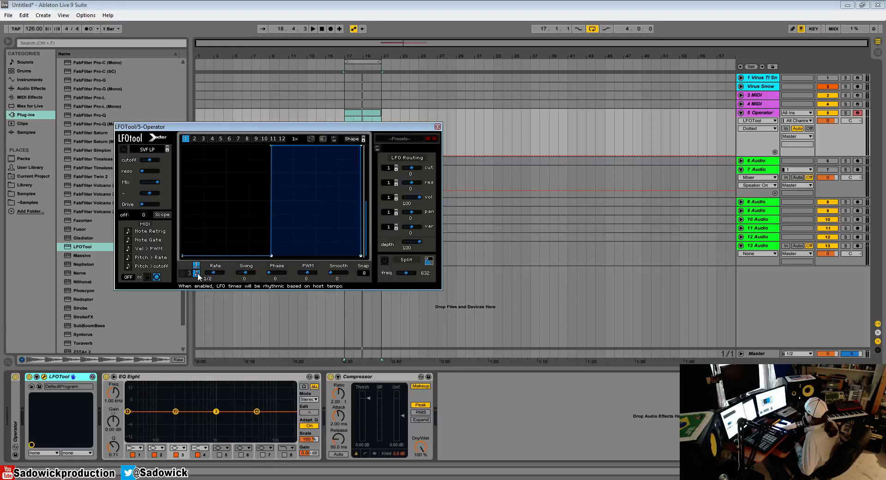
mouse_move(222, 275)
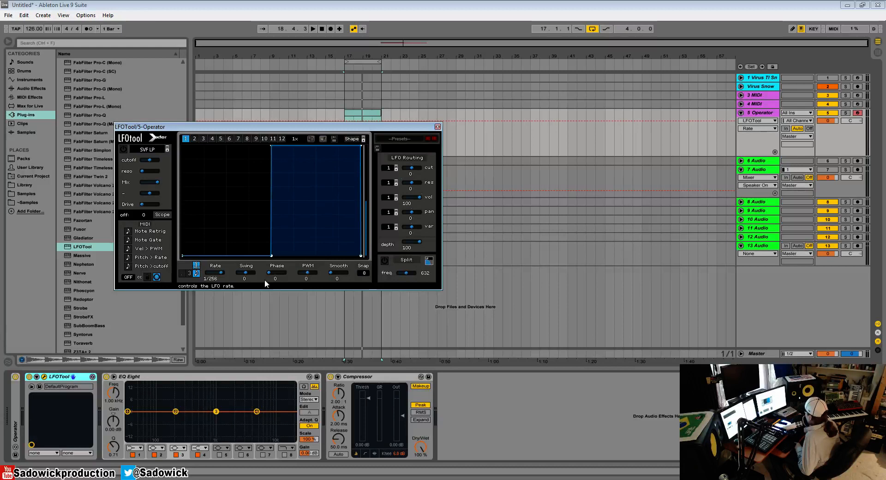
mouse_move(260, 281)
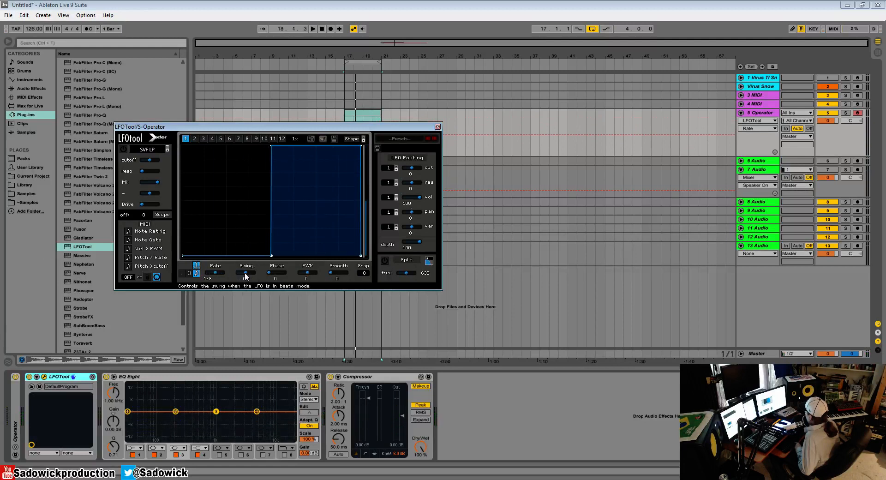
drag(246, 272, 246, 272)
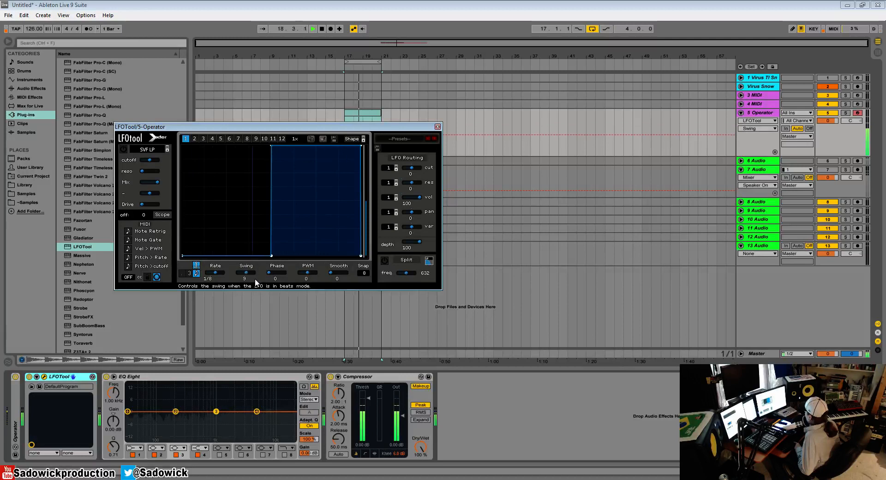
drag(245, 272, 244, 279)
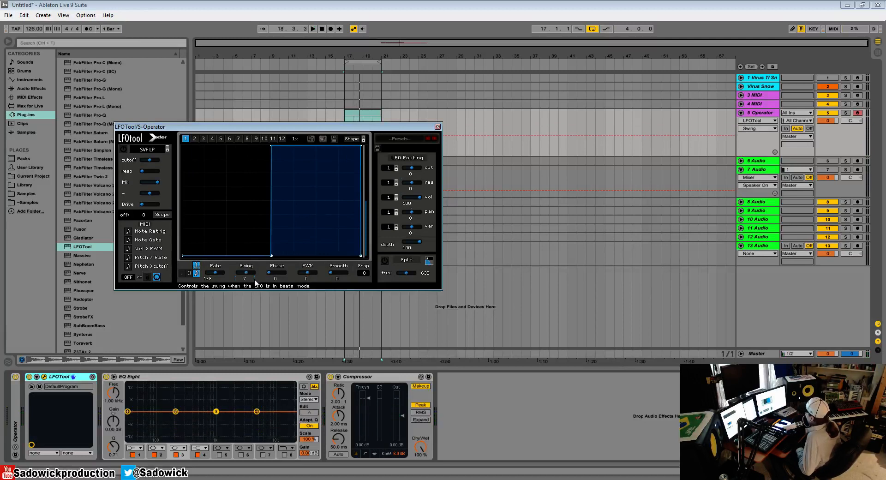
mouse_move(245, 173)
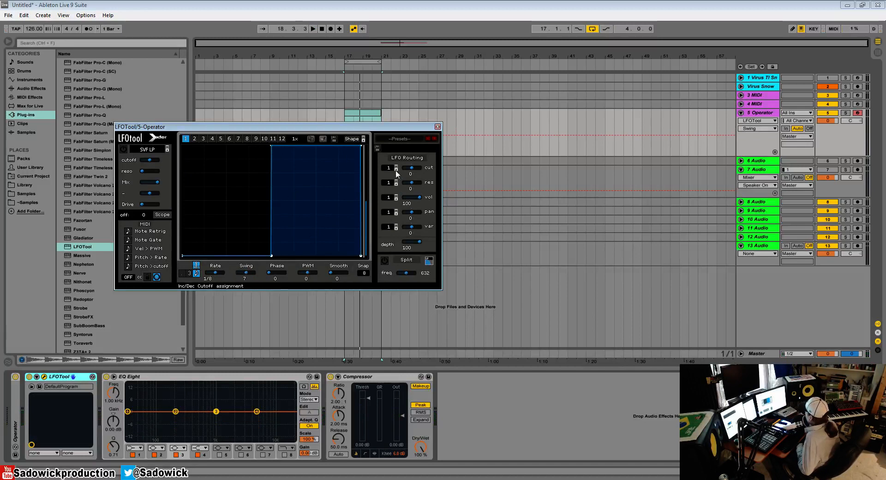
mouse_move(245, 274)
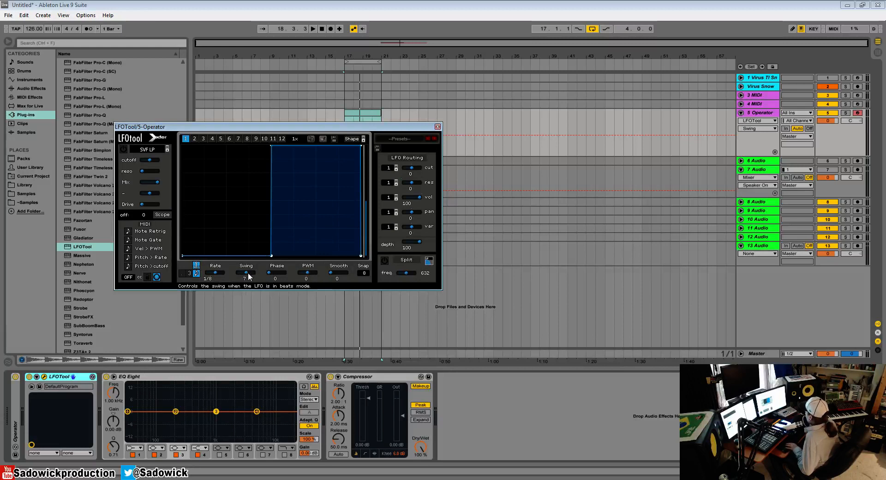
mouse_move(248, 276)
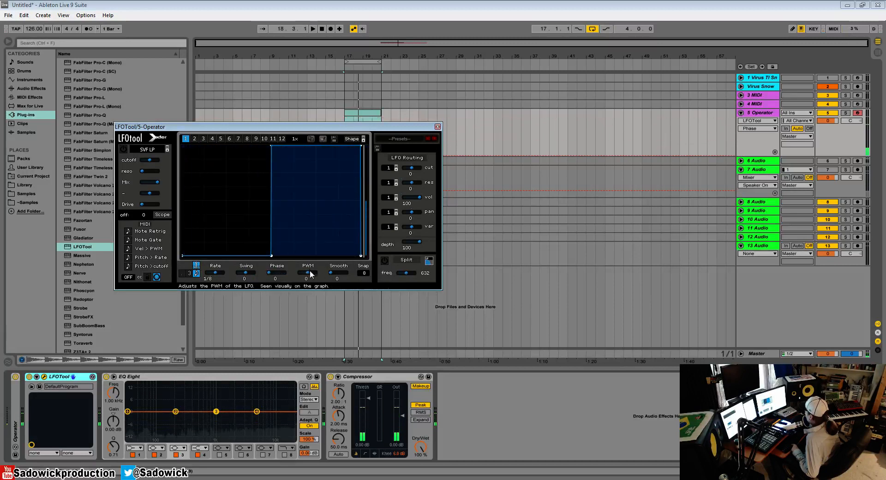
Add extra points to the LFO curve and set pulse width modulation to 49.
drag(307, 273, 316, 273)
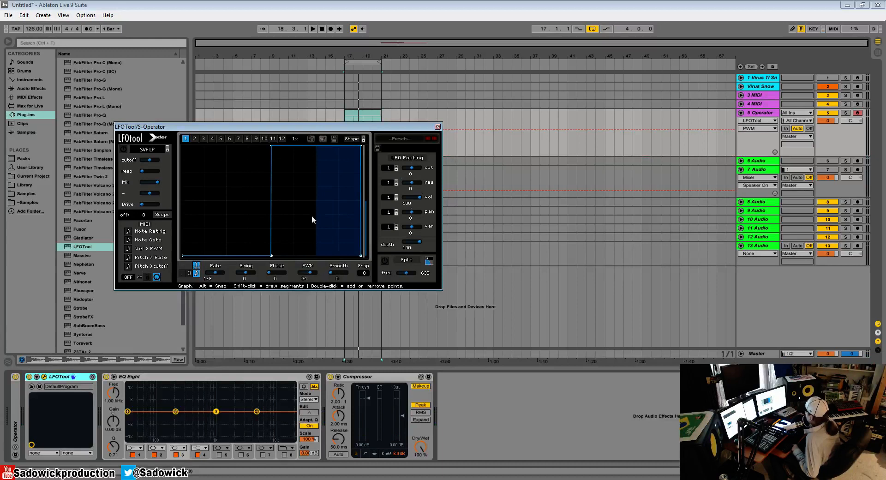
mouse_move(304, 235)
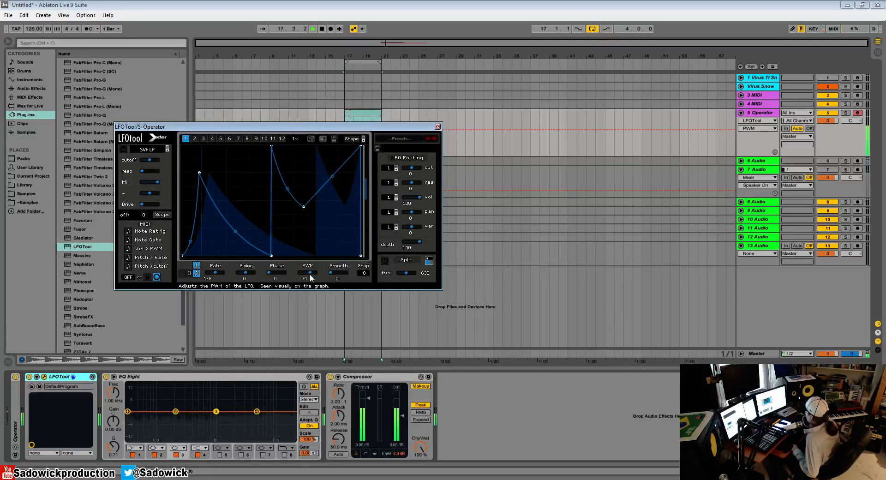
drag(199, 173, 246, 160)
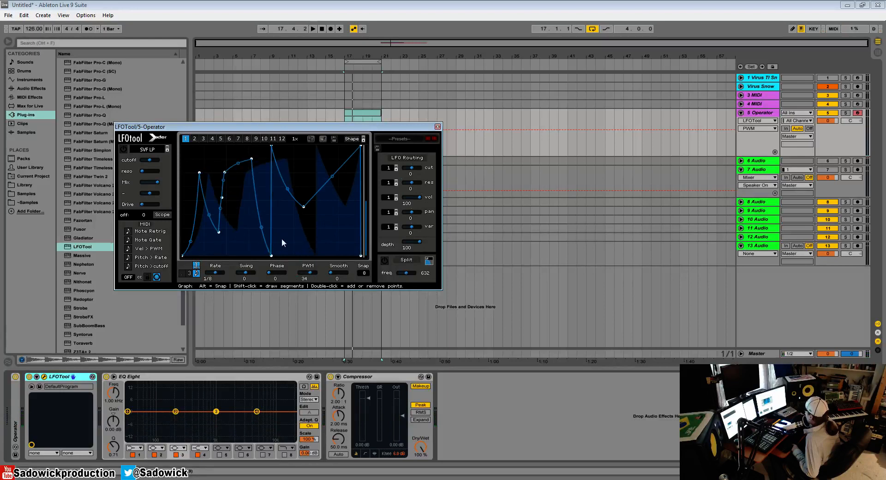
drag(309, 273, 309, 280)
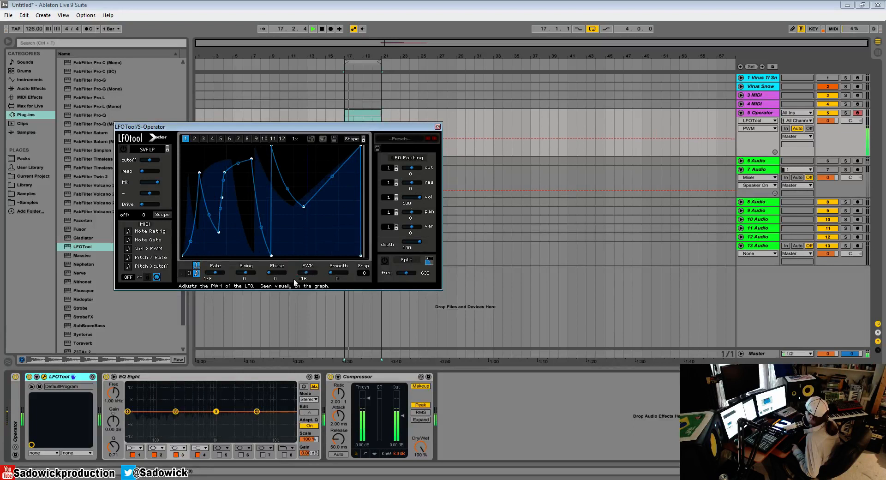
drag(308, 273, 308, 266)
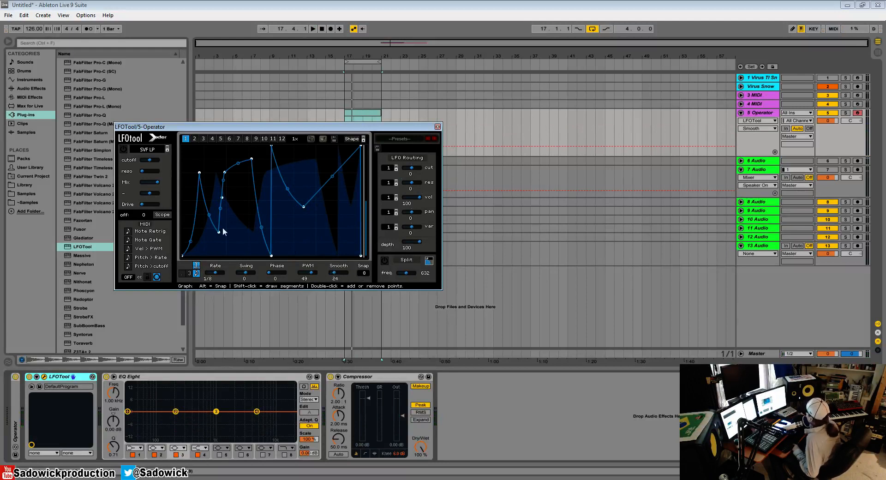
Simplify the Operator LFO graph and raise Smooth to 76.
click(352, 138)
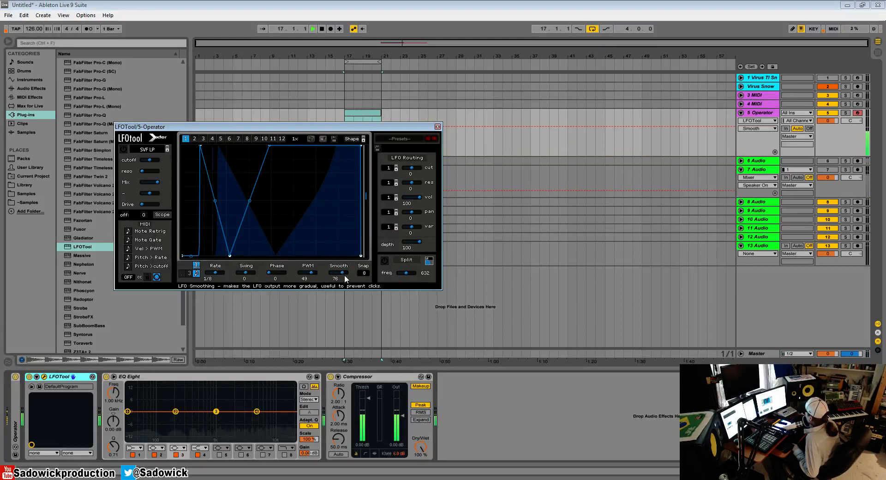
drag(337, 273, 338, 283)
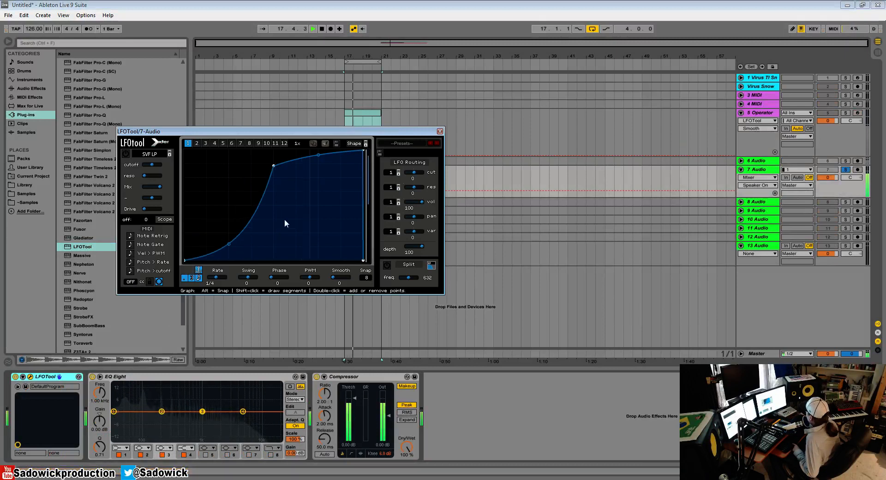
Reshape the 7 Audio LFO curve into a rising ramp with a flat plateau.
drag(320, 154, 359, 153)
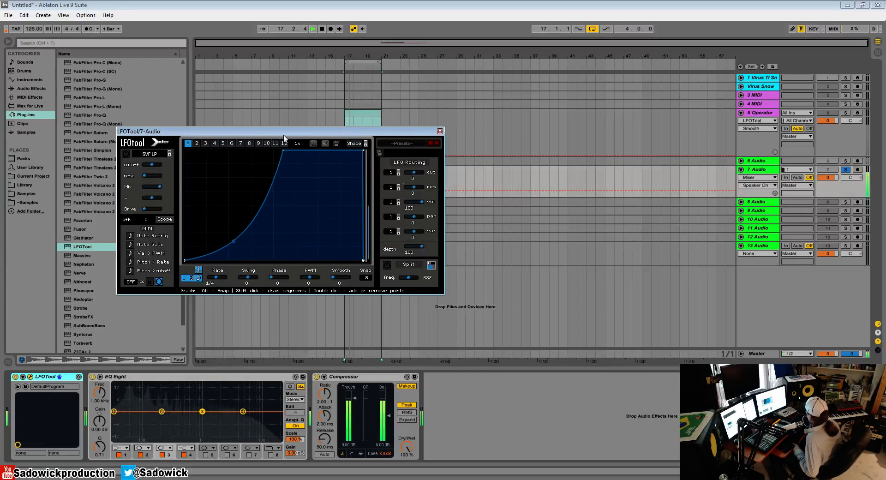
mouse_move(340, 277)
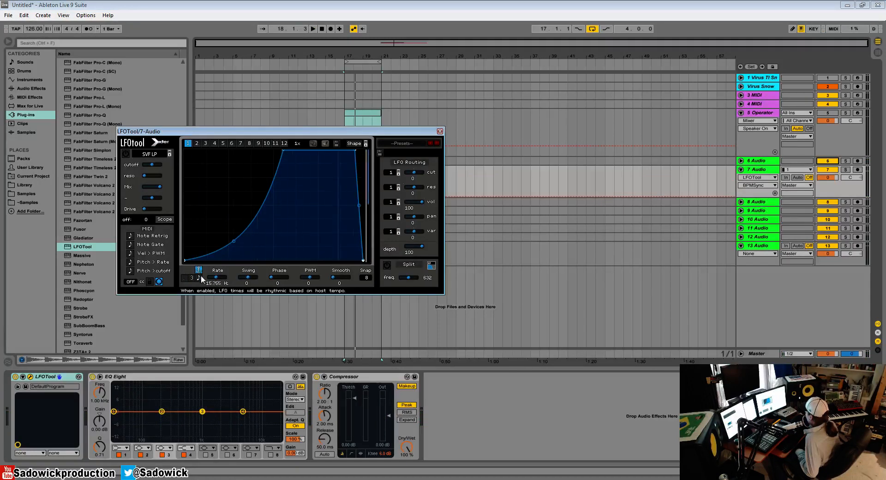
mouse_move(217, 277)
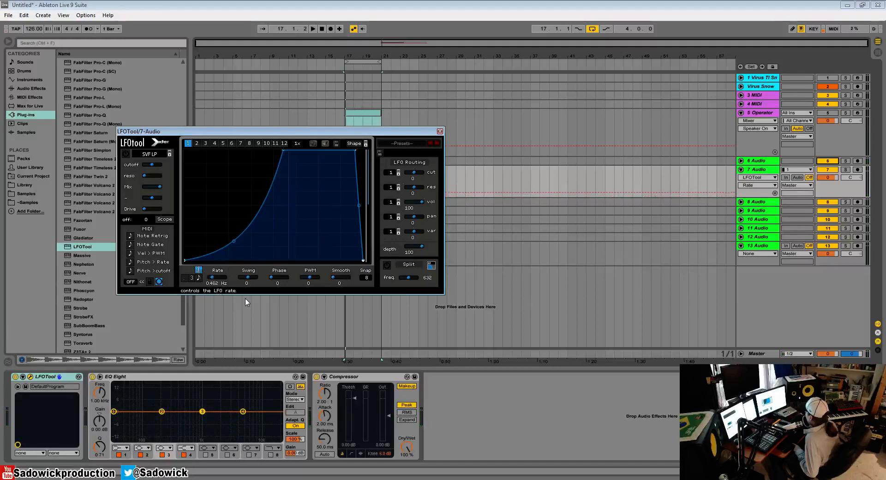
Raise the 7 Audio LFO rate from 0.46 Hz to 440 Hz, sweep lower, then return to 440 Hz.
drag(191, 277, 194, 271)
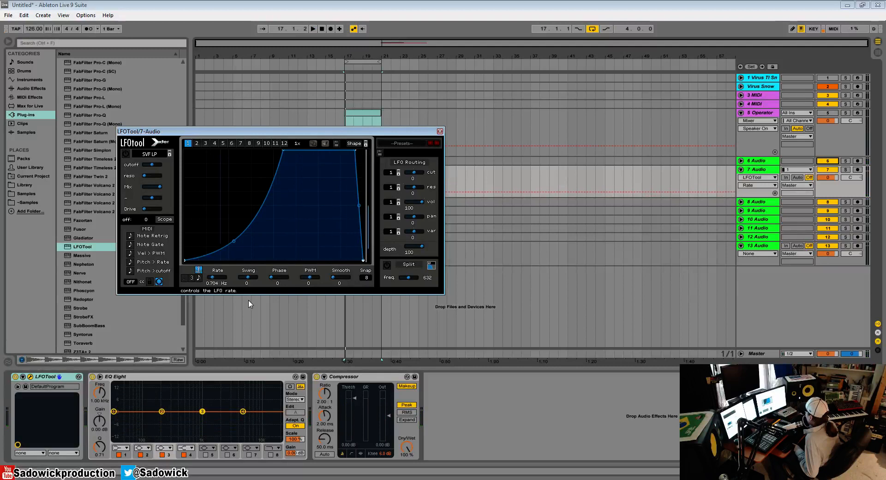
drag(198, 277, 200, 266)
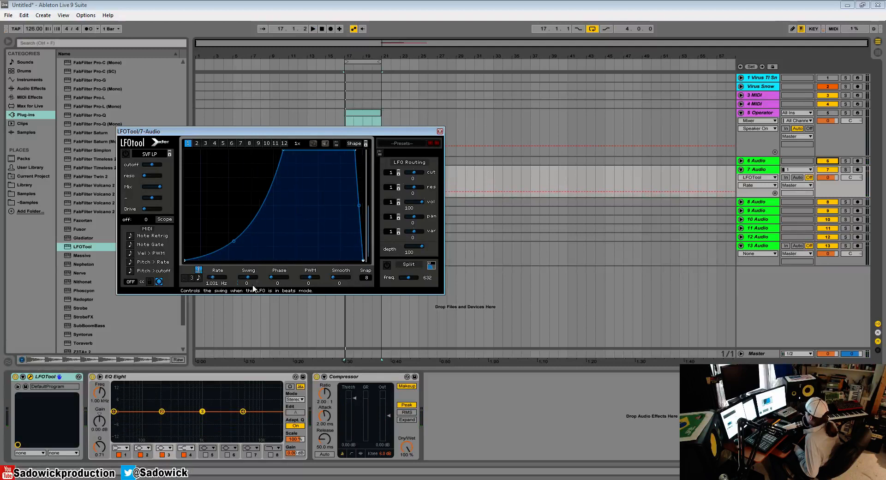
click(845, 169)
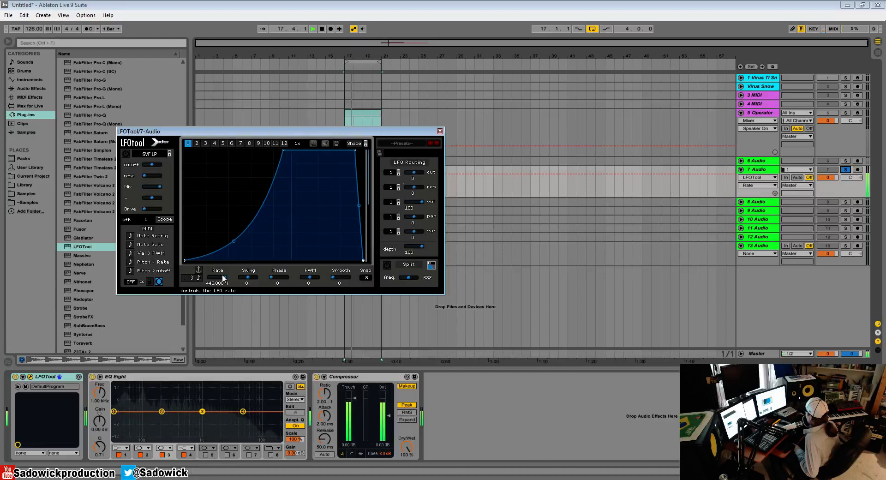
drag(217, 282, 217, 302)
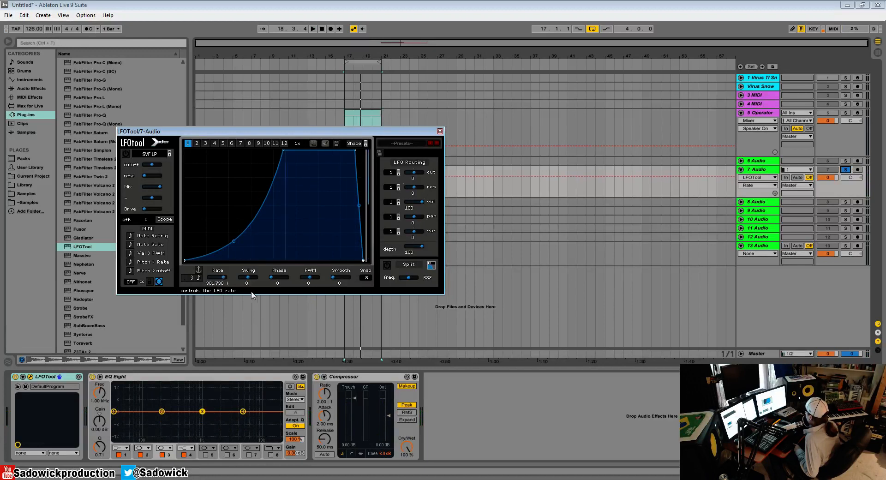
drag(218, 283, 217, 274)
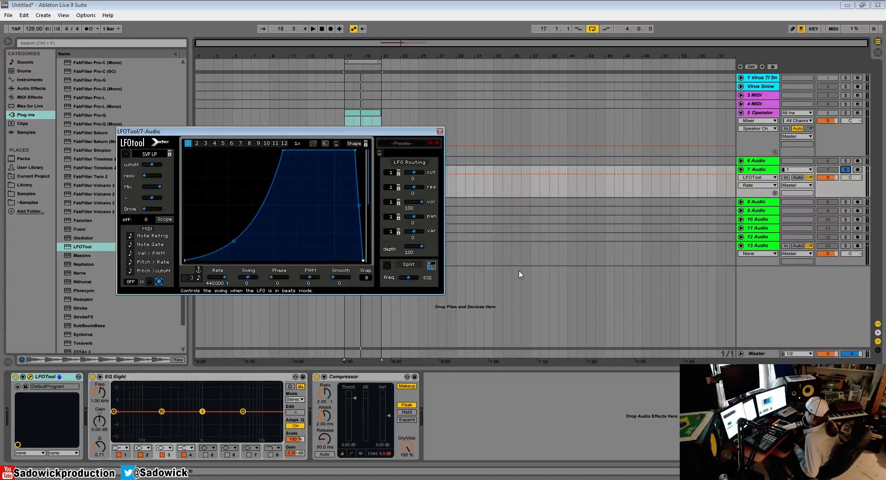
click(312, 29)
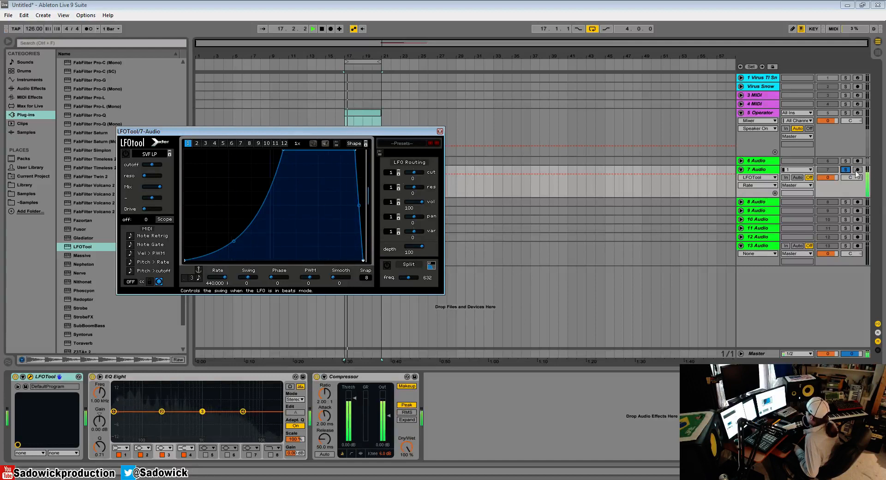